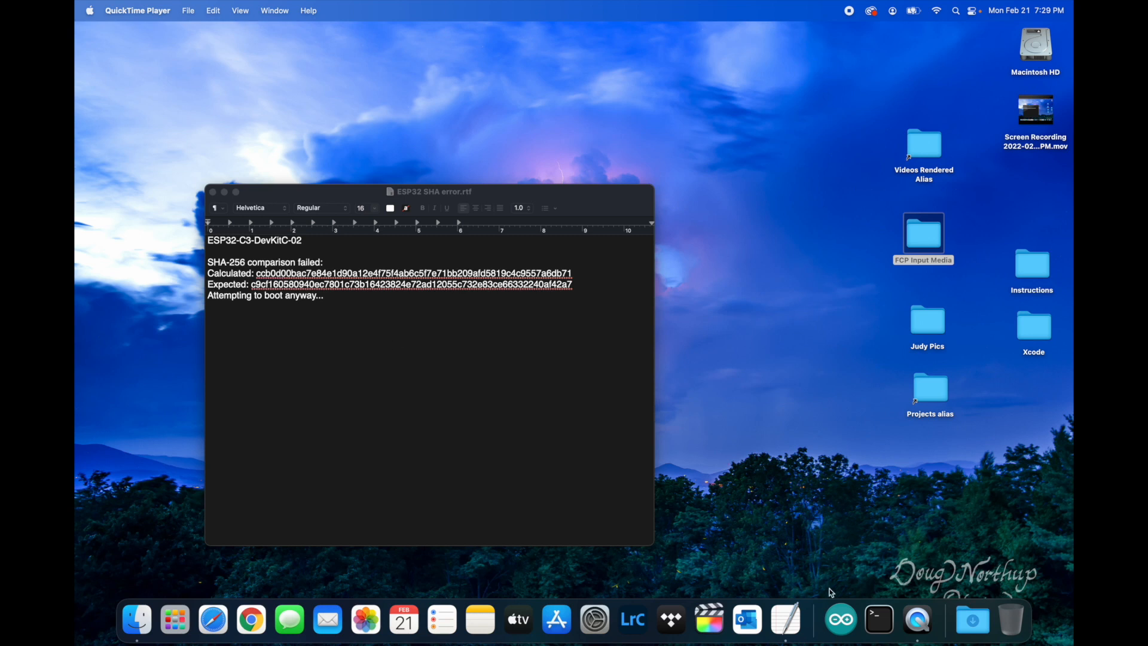
mouse_move(842, 617)
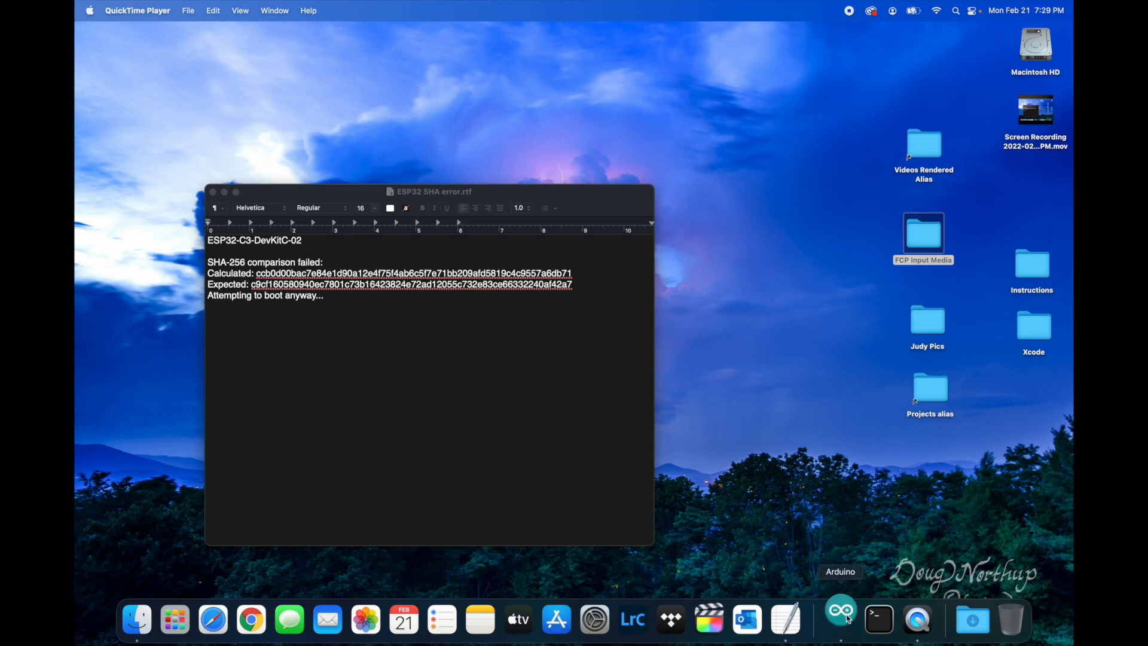
Step: Open the ESP32 WebServer HelloServer example sketch in its own Arduino IDE window
left_click(841, 619)
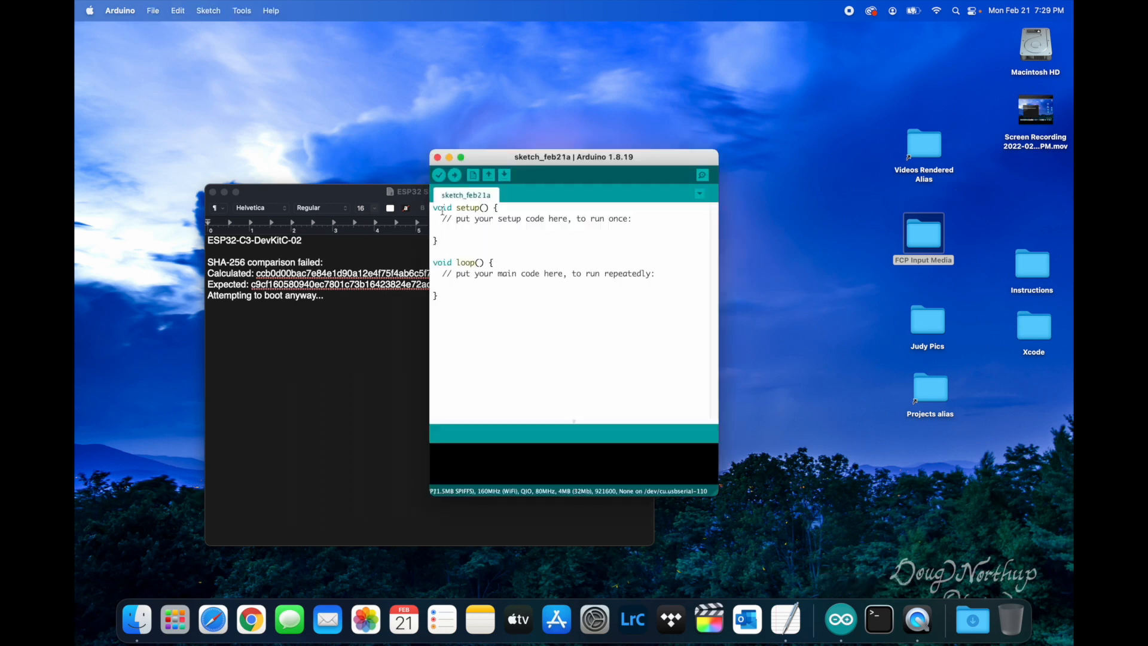
left_click(155, 11)
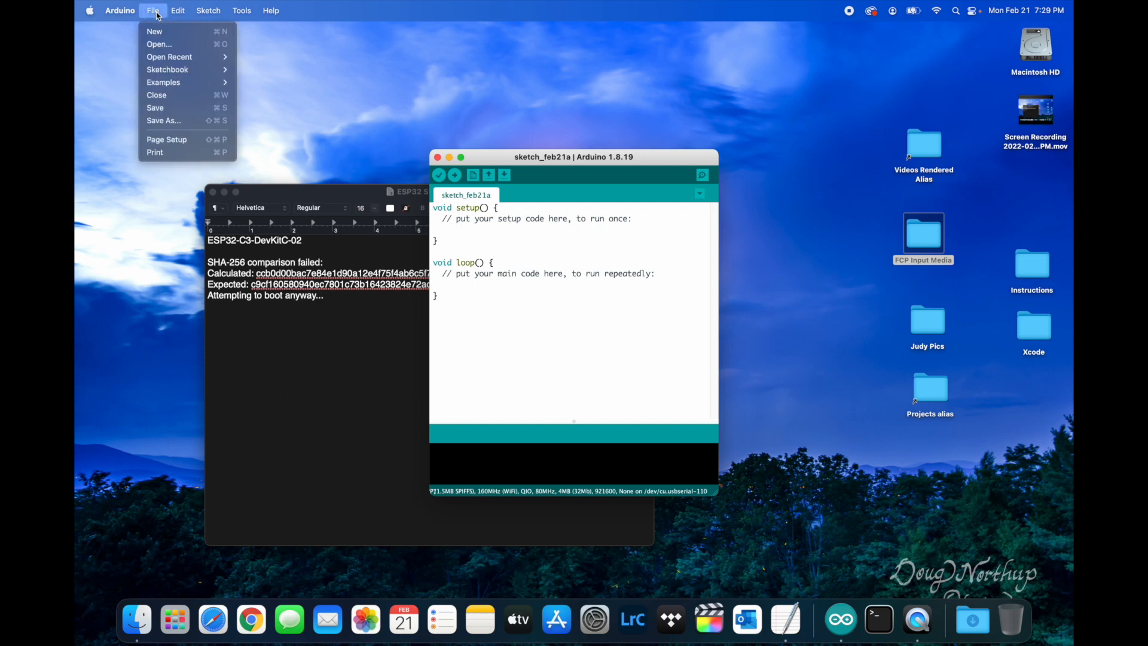
mouse_move(286, 95)
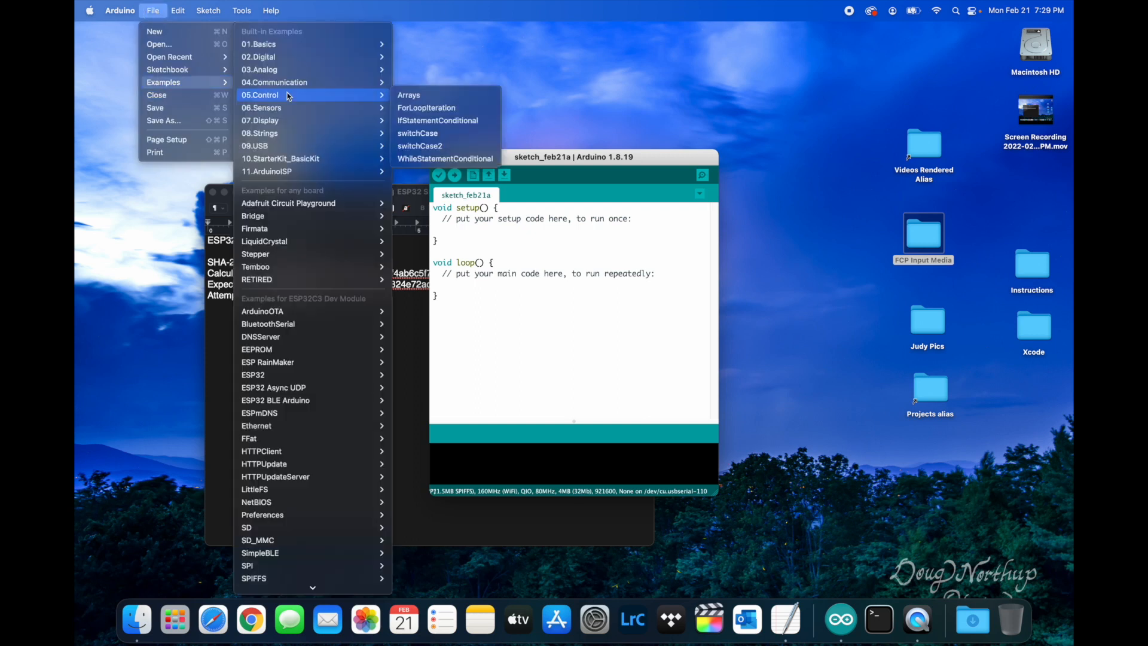
mouse_move(345, 303)
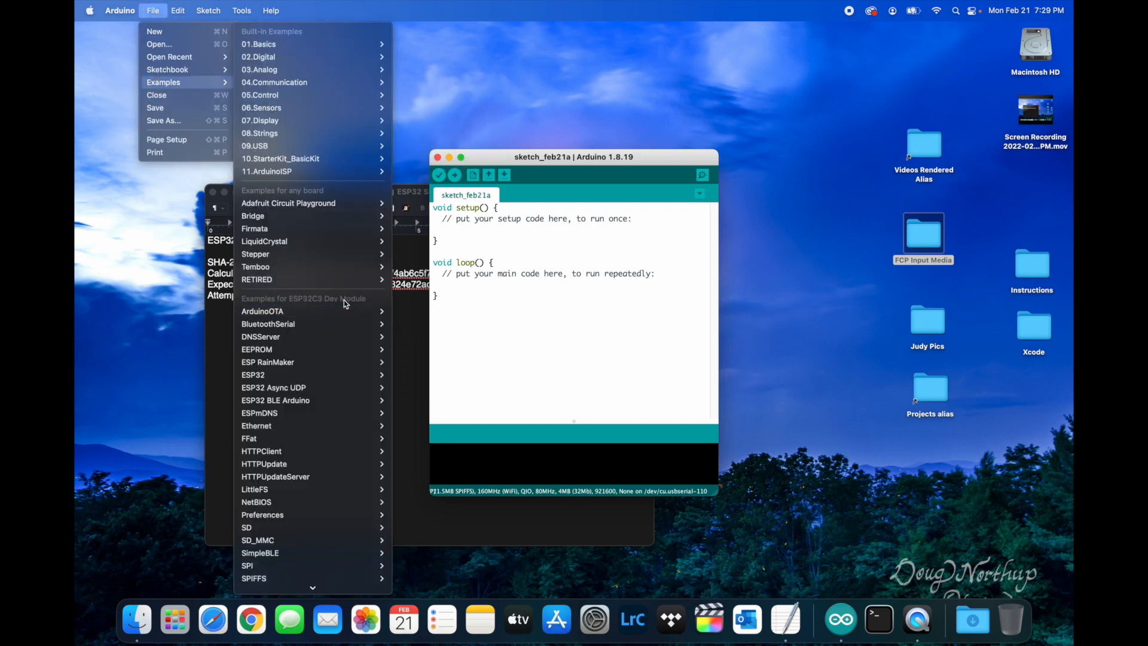
mouse_move(329, 302)
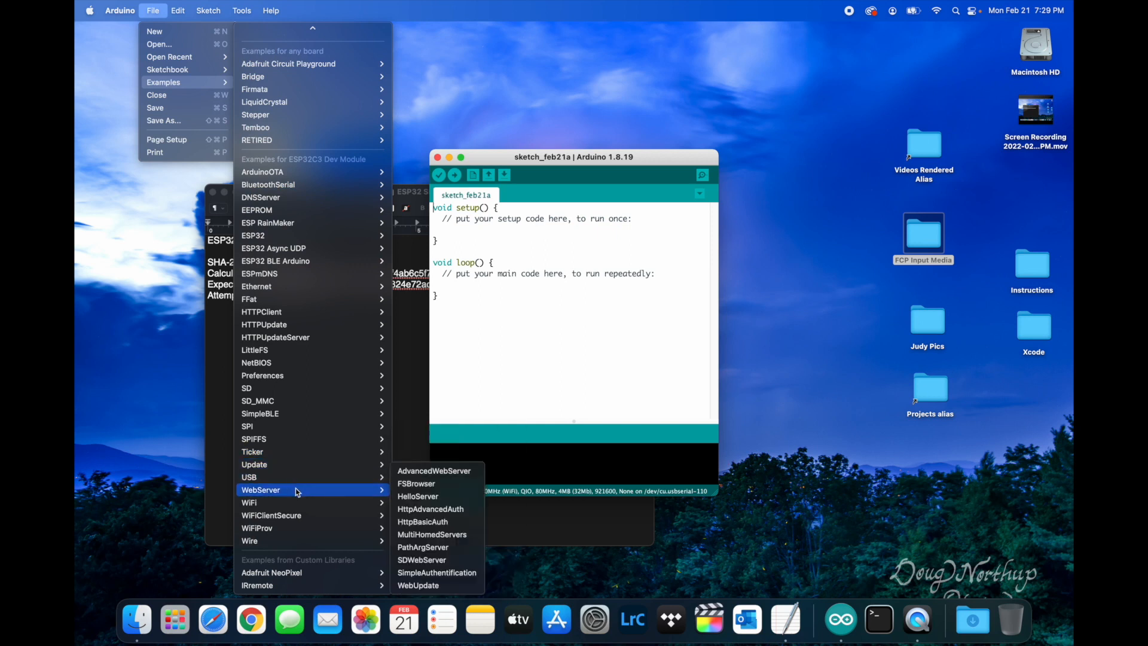
mouse_move(422, 496)
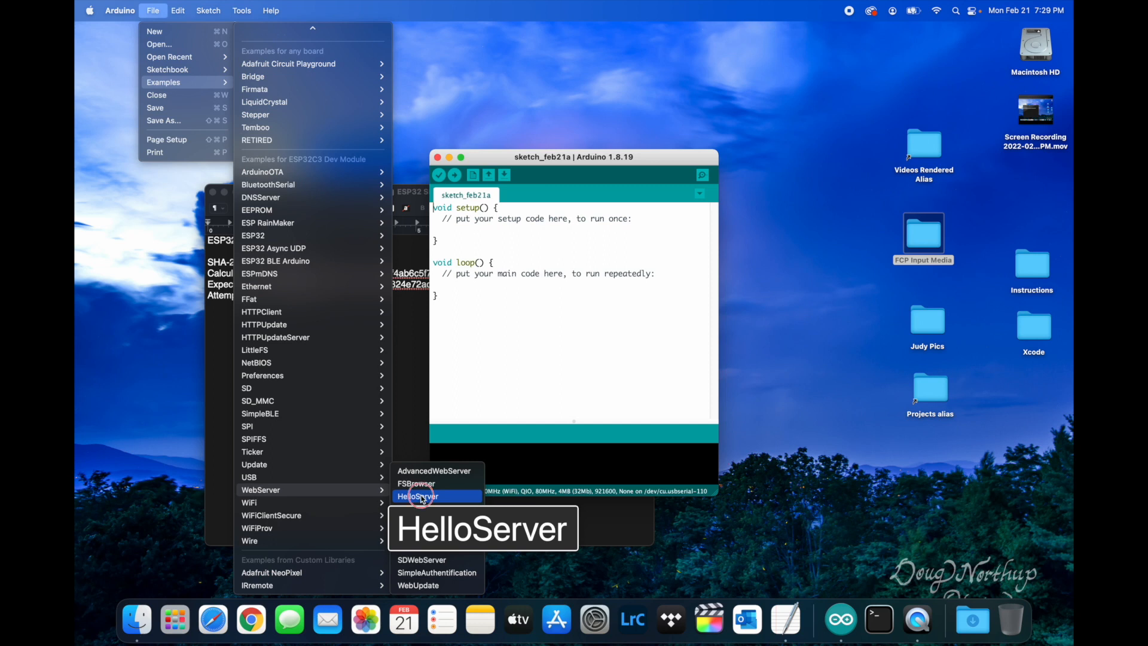
left_click(420, 496)
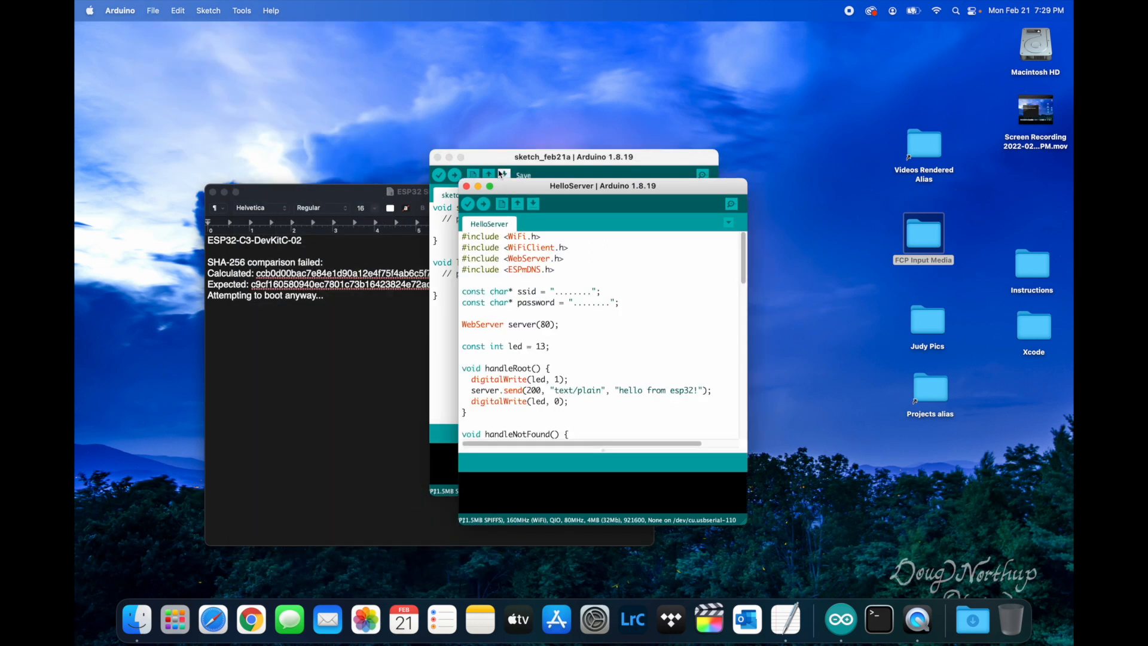
Step: Enlarge HelloServer, verify ESP32C3 Dev Module on usbserial-110, and start the upload
left_click_drag(602, 185, 425, 89)
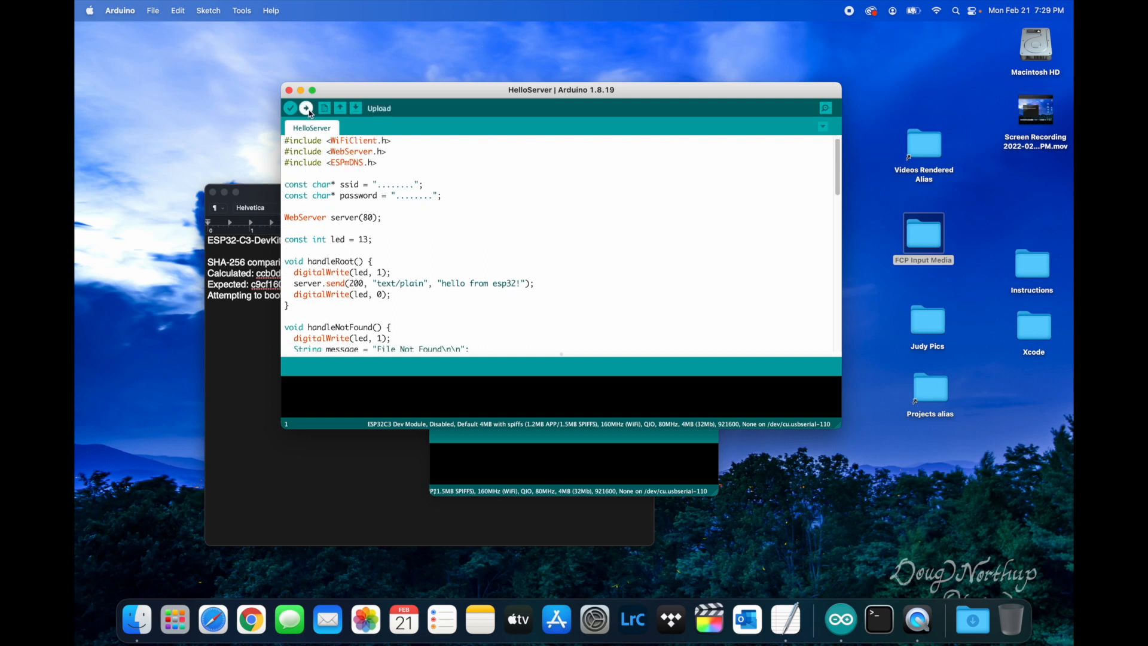
left_click(241, 10)
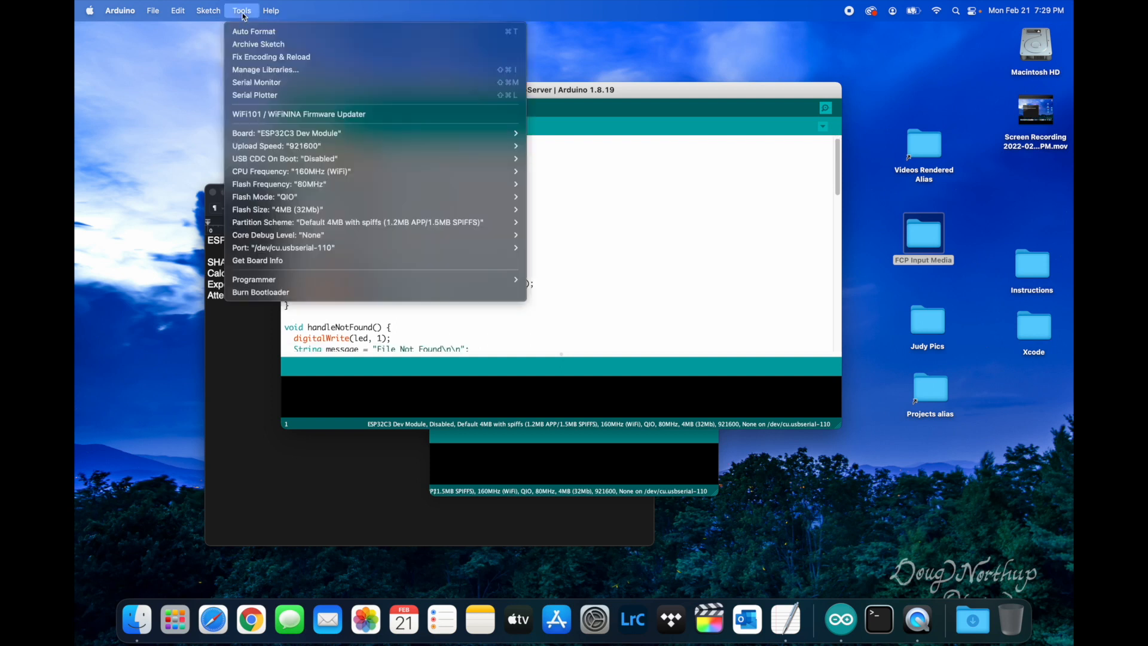
mouse_move(297, 133)
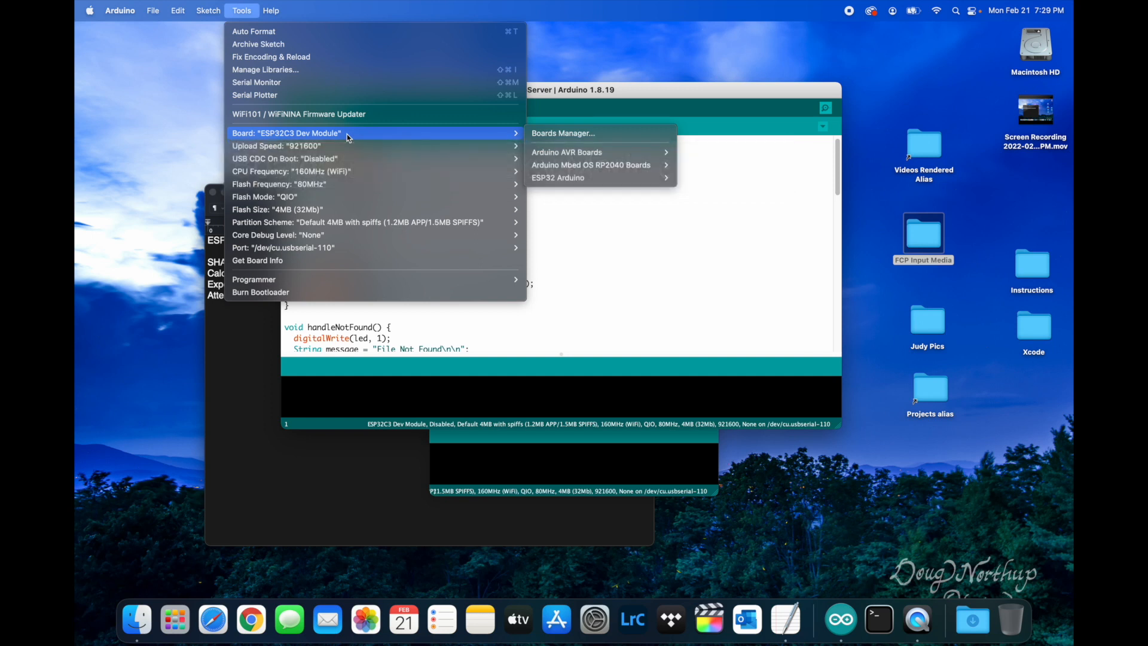
mouse_move(334, 260)
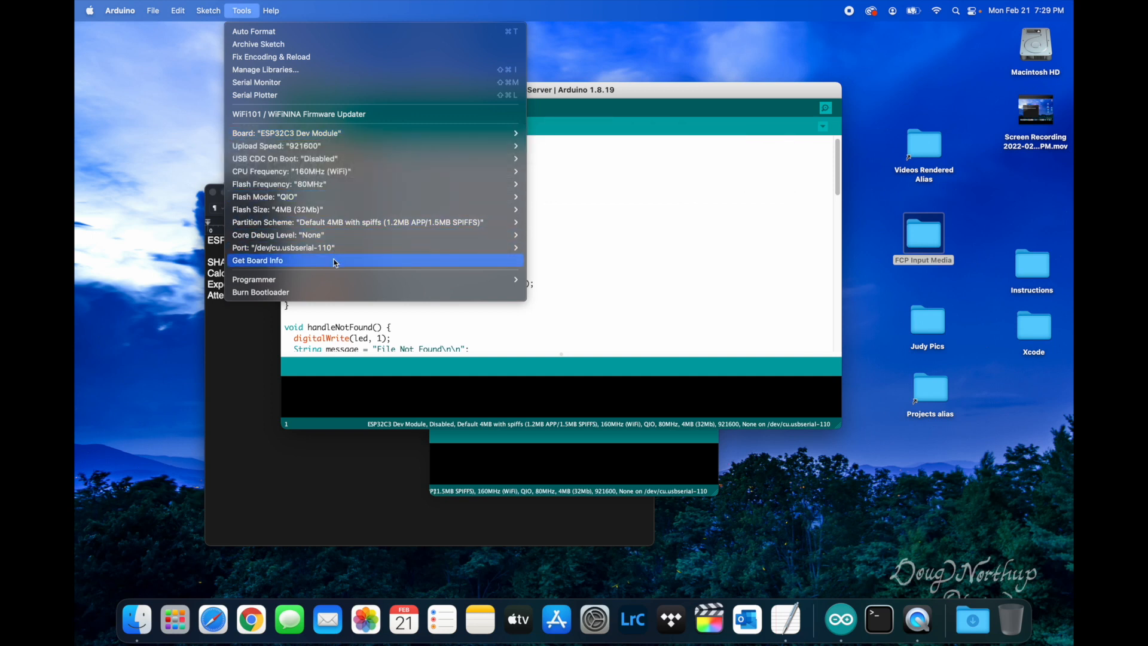
mouse_move(337, 248)
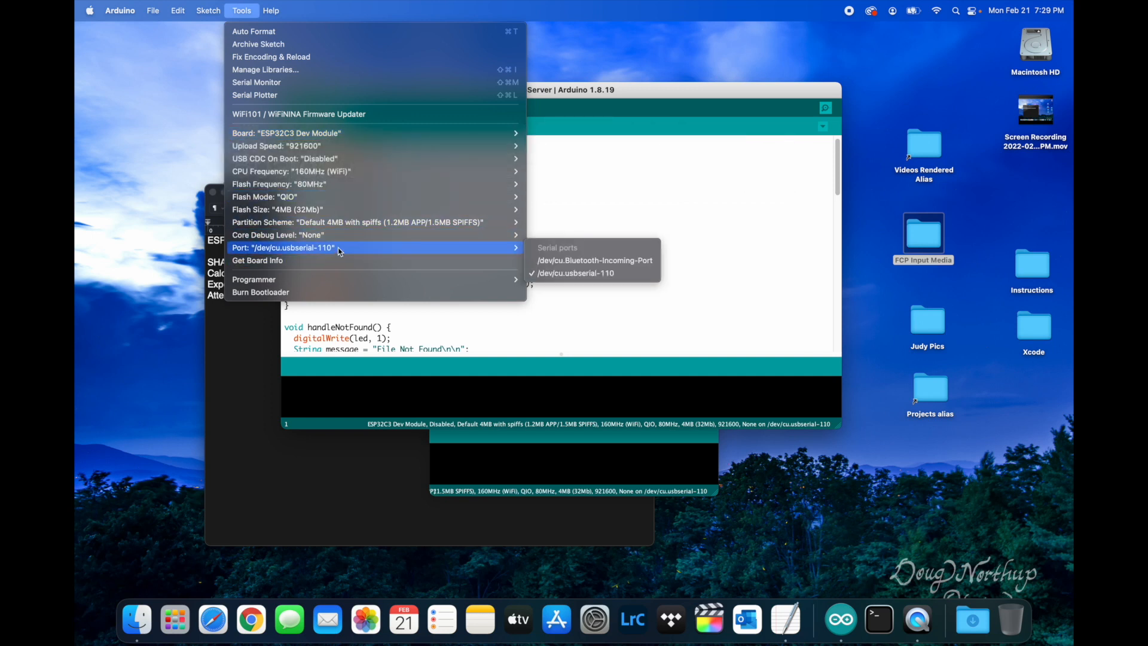
mouse_move(590, 97)
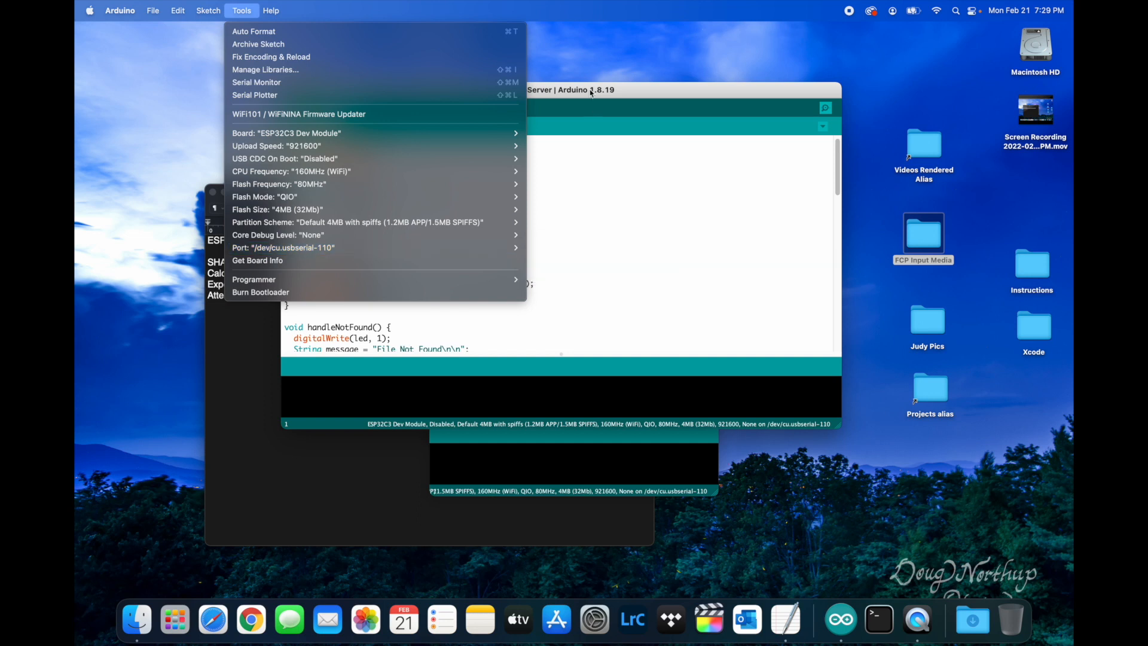
left_click(306, 107)
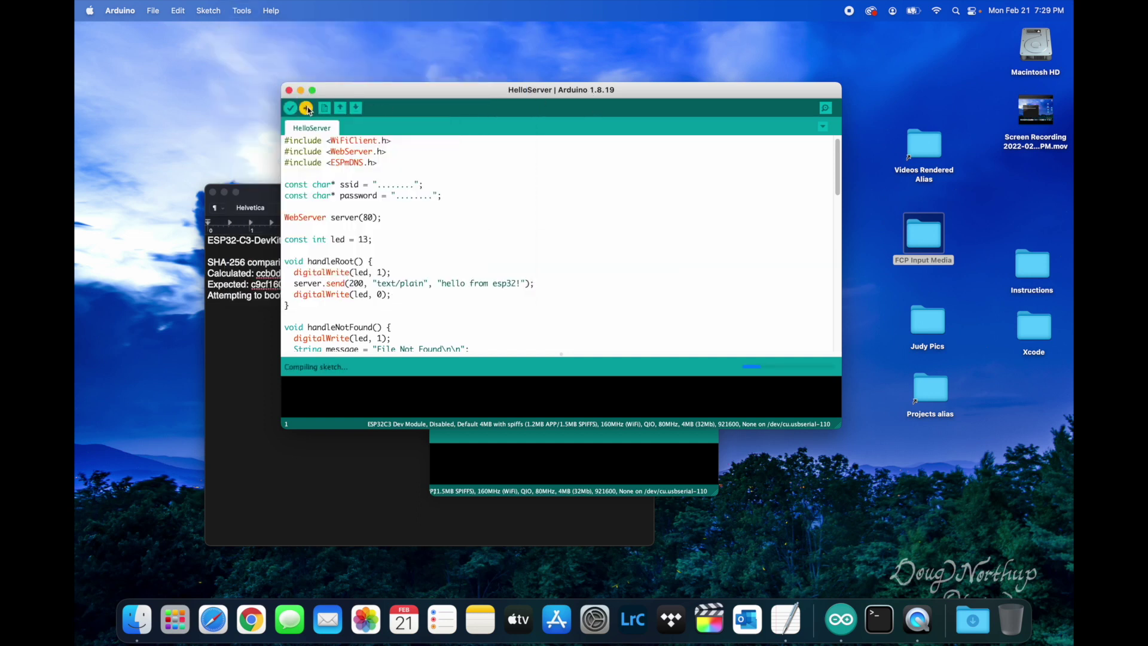
left_click(242, 10)
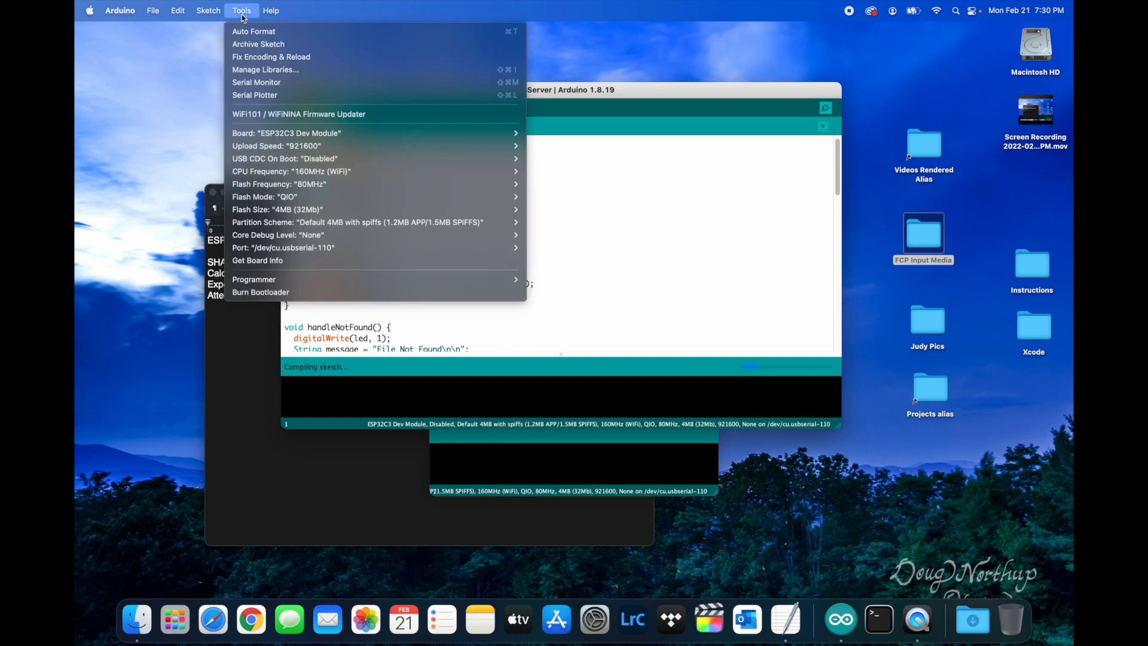
left_click(251, 82)
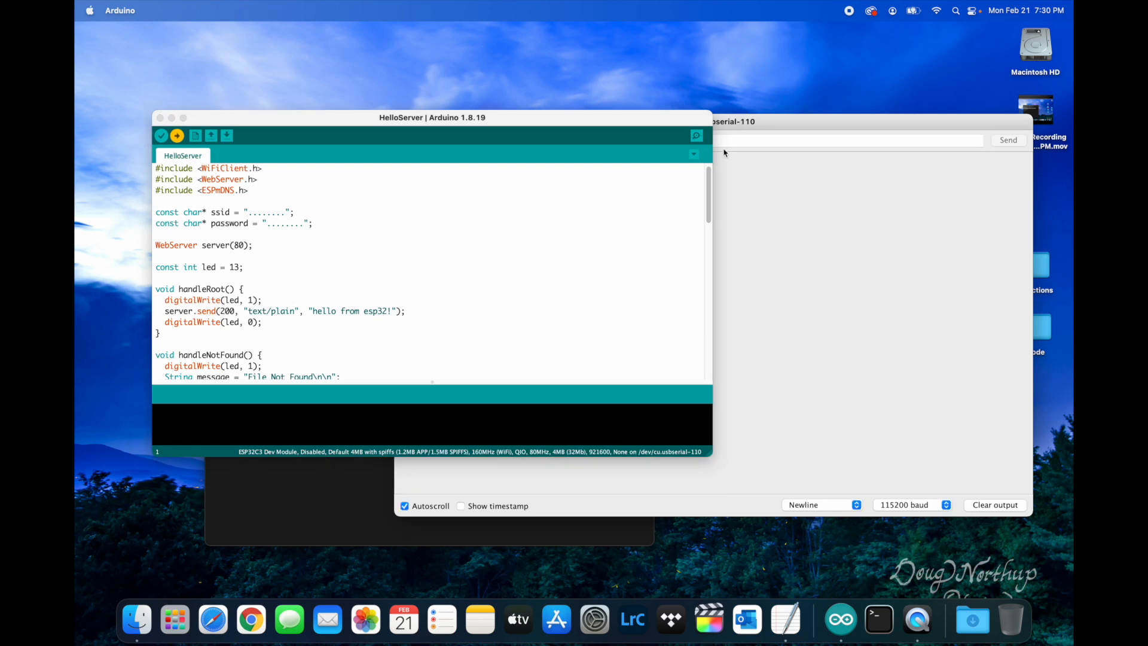
mouse_move(511, 355)
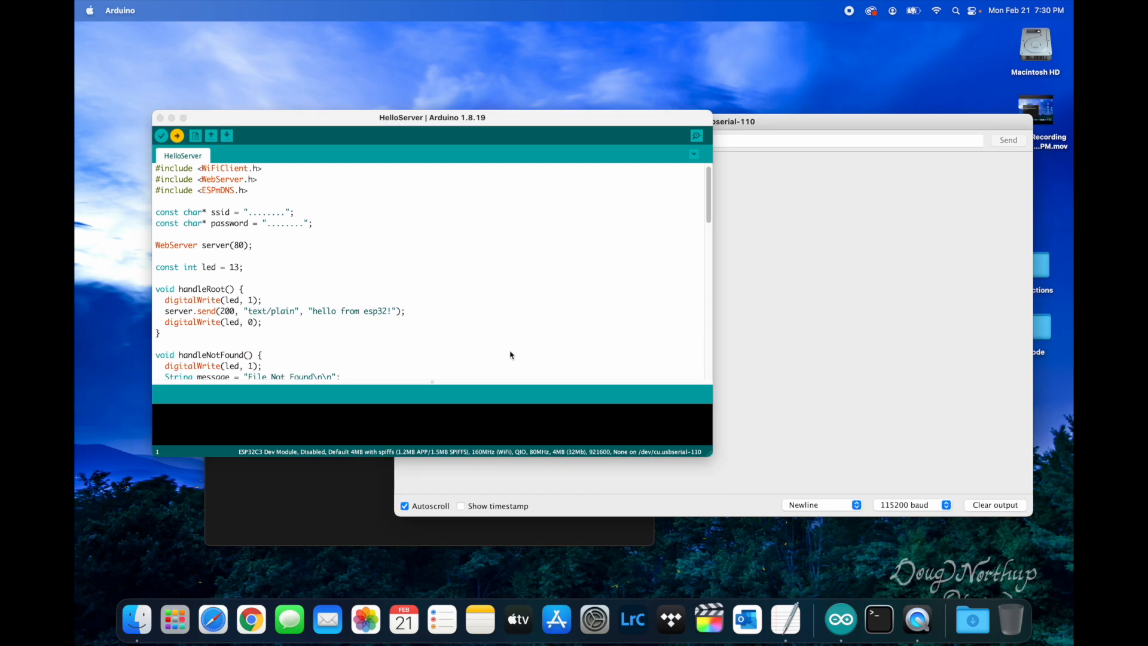
mouse_move(388, 391)
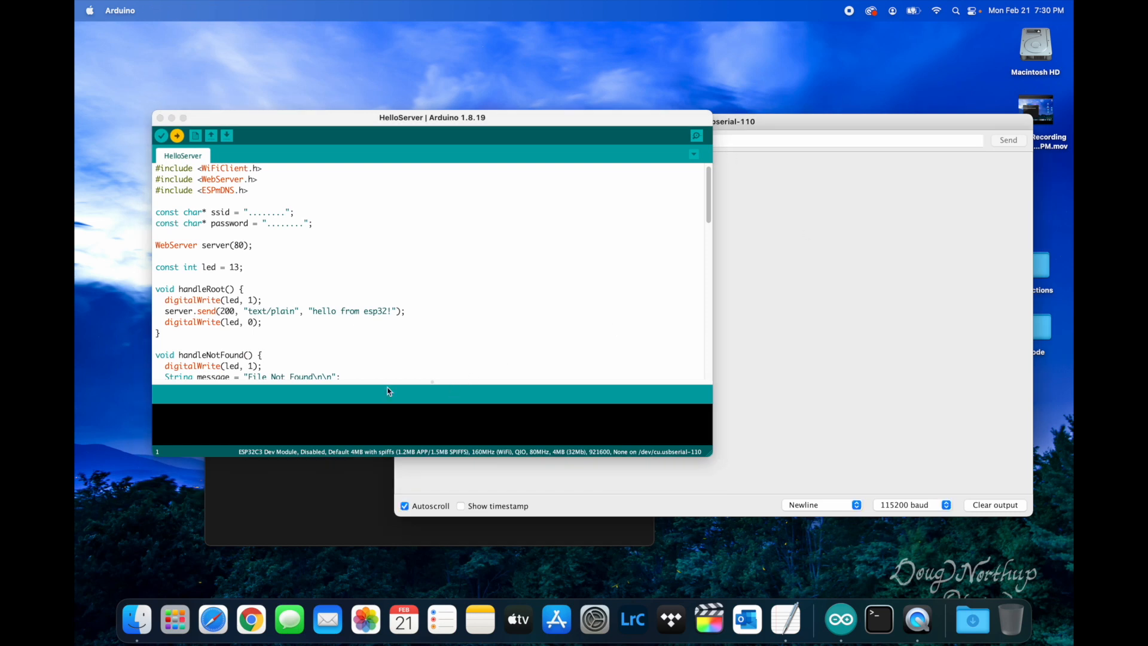
mouse_move(387, 405)
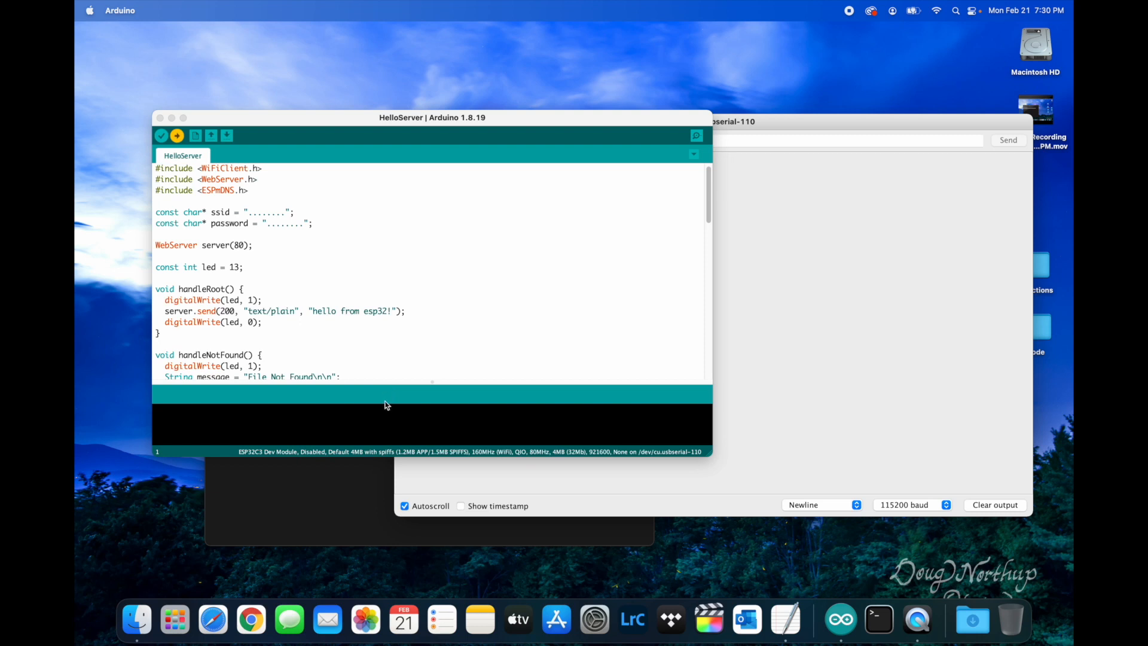
mouse_move(367, 428)
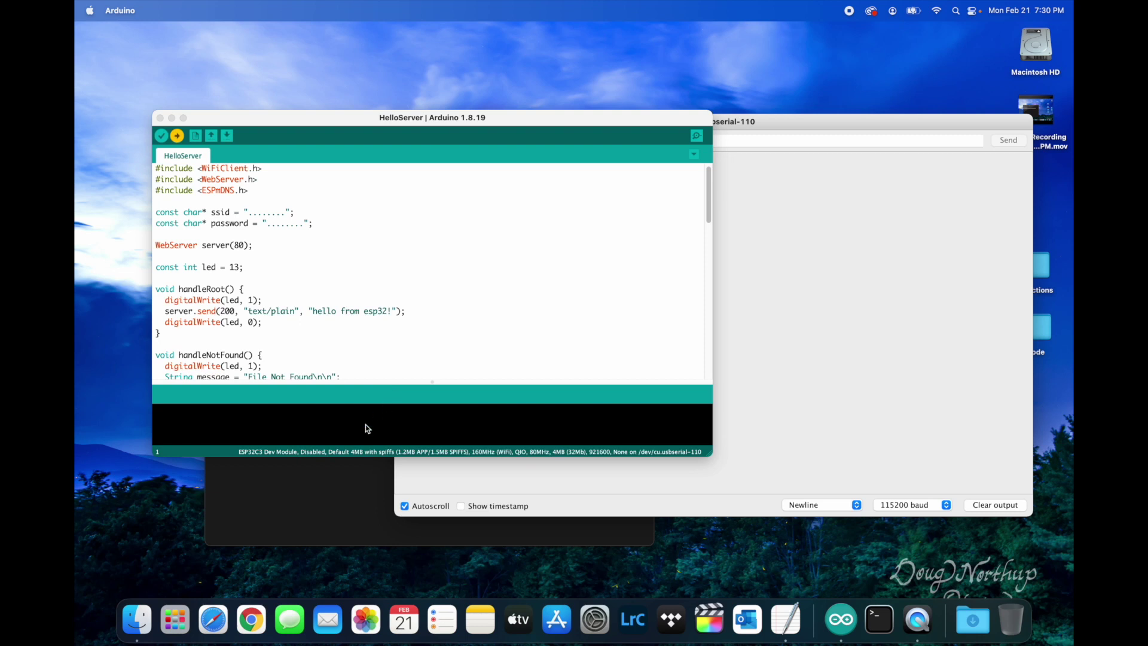
Step: Upload HelloServer, watch the SHA-256 boot-loop failures, then return to the sketch code
left_click(177, 136)
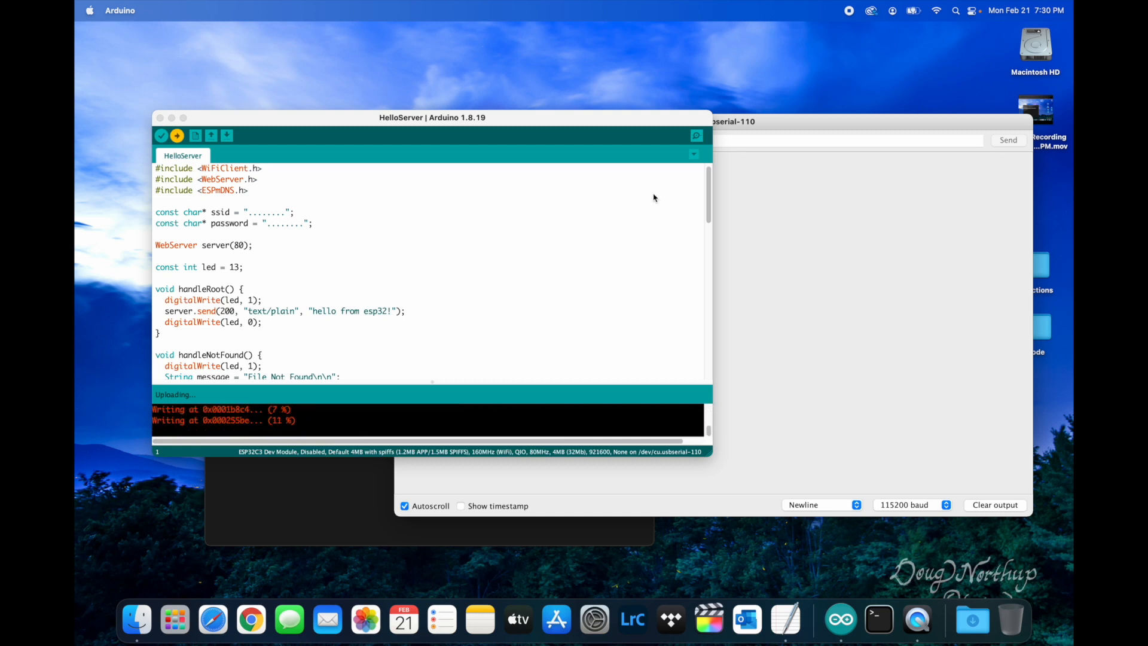
mouse_move(756, 129)
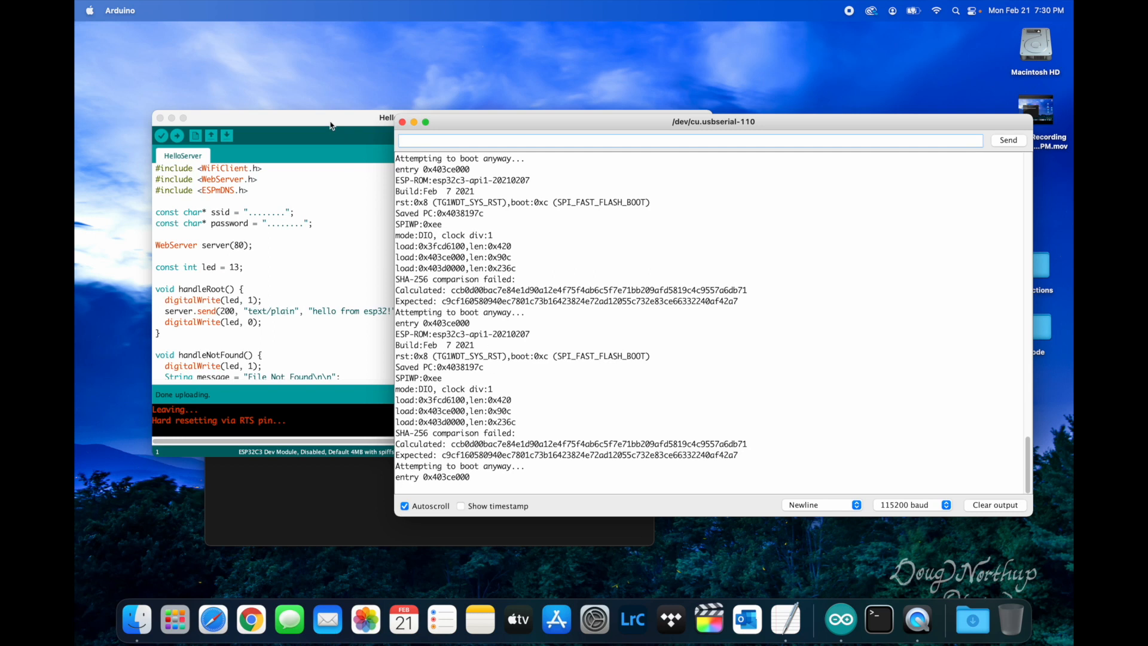
left_click(333, 119)
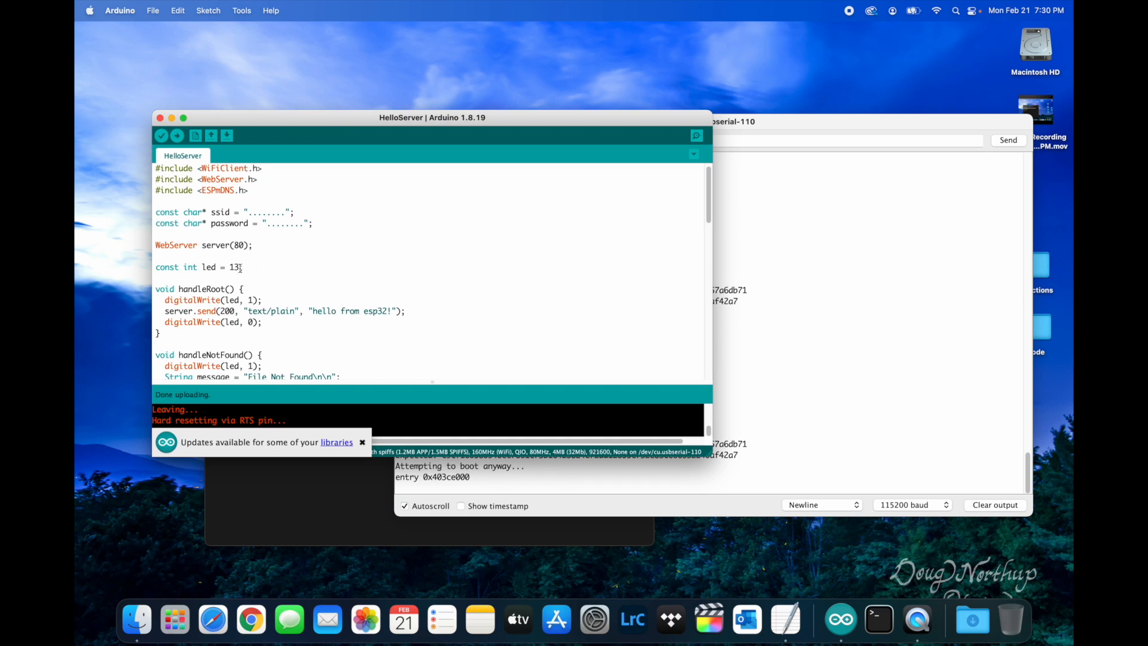
mouse_move(383, 263)
type("9")
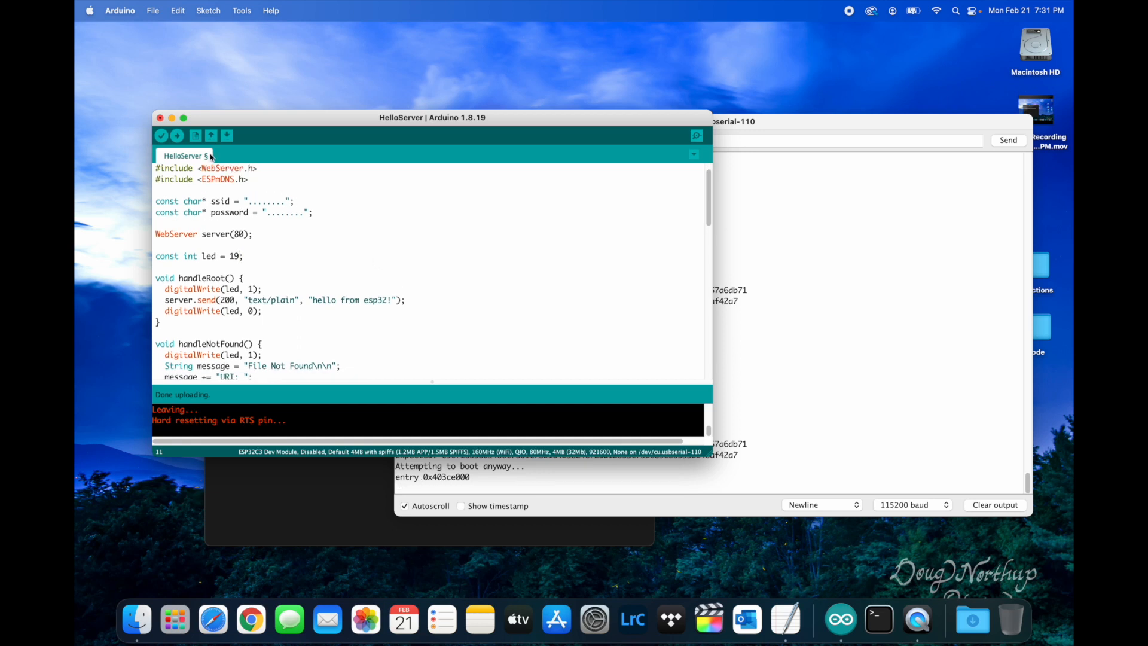
Step: Upload the sketch with the LED pin set to 19 and bring serial output forward
left_click(177, 136)
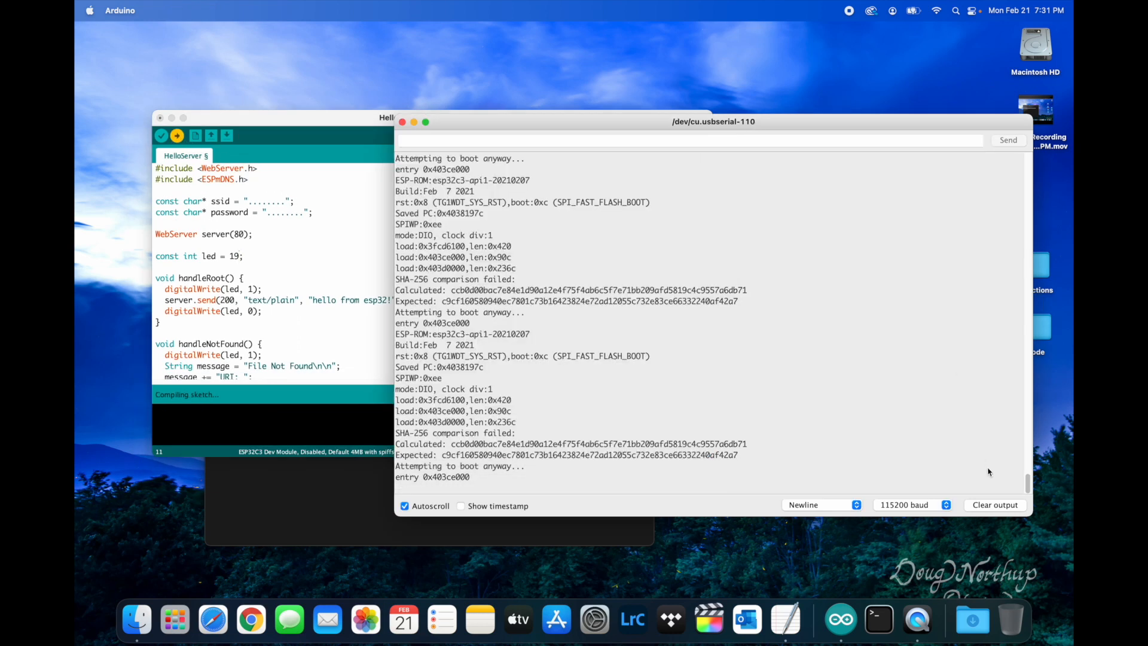
left_click(994, 505)
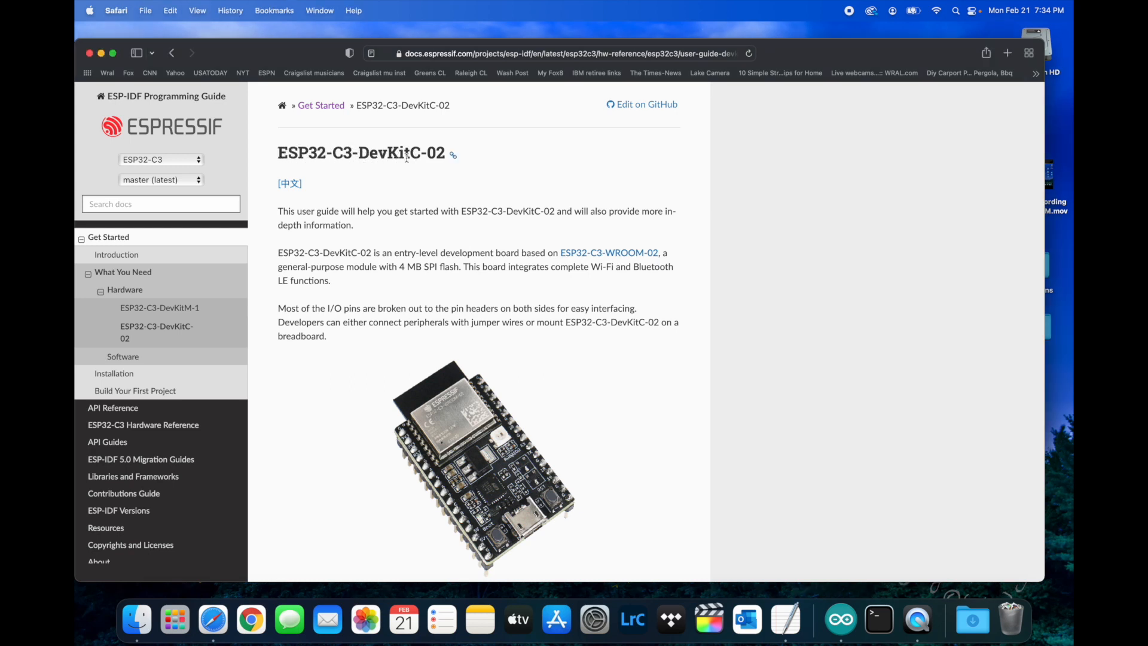
mouse_move(488, 202)
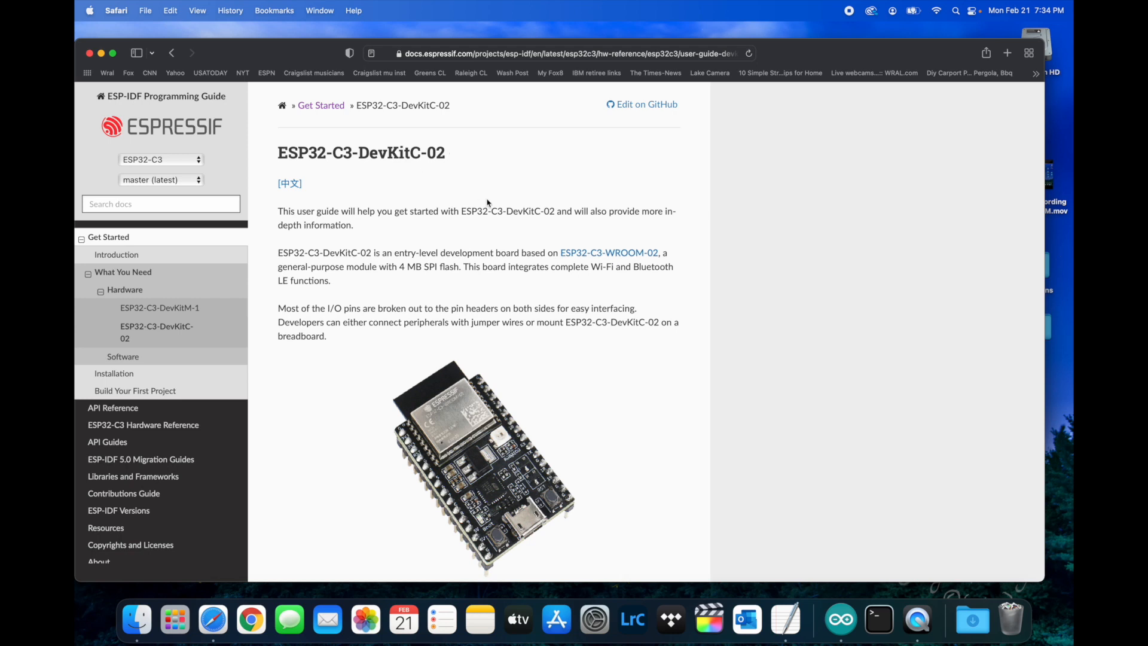
Step: Scroll the DevKitC-02 guide to the J1 header table and highlight the 5V pin in row 13
scroll("down", 3)
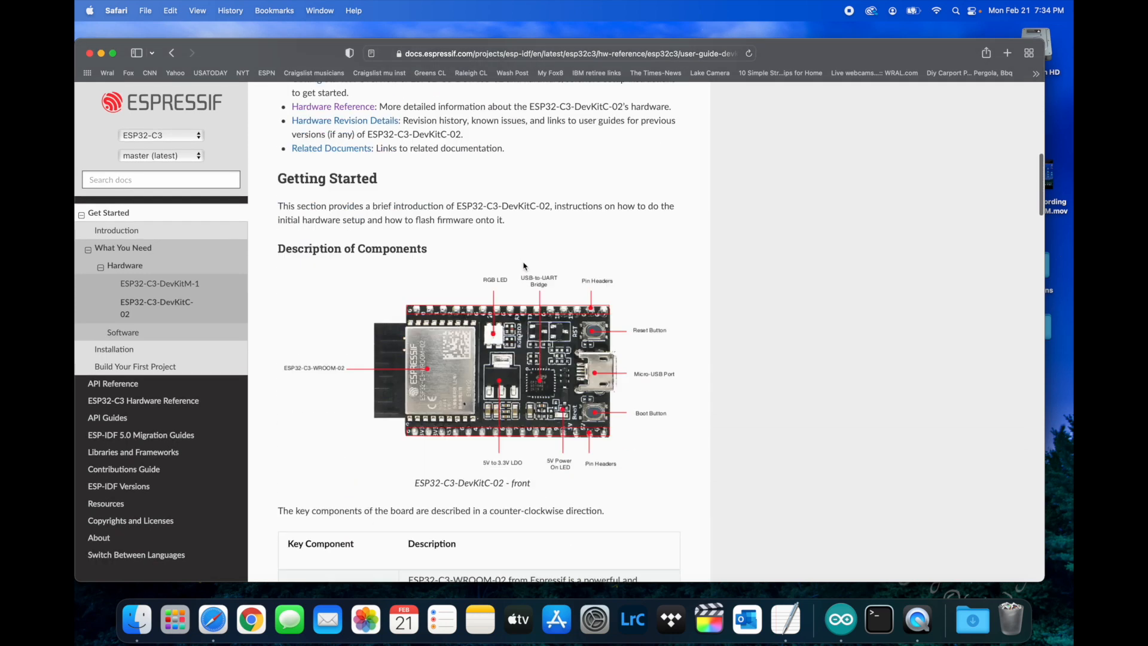
scroll("down", 3)
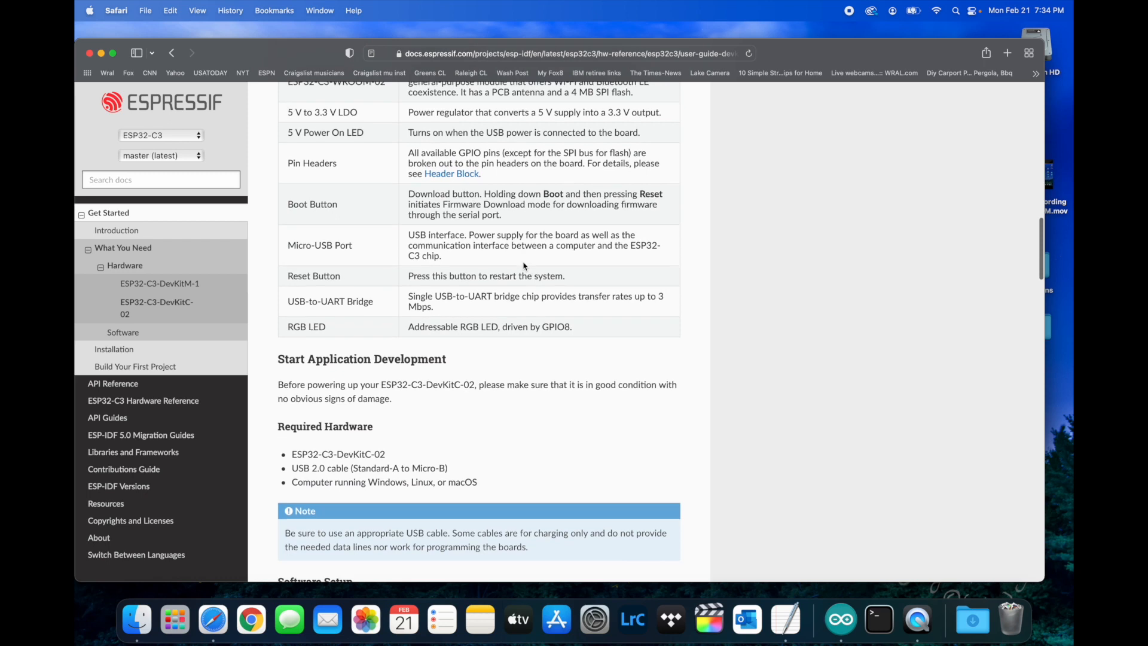
scroll("down", 3)
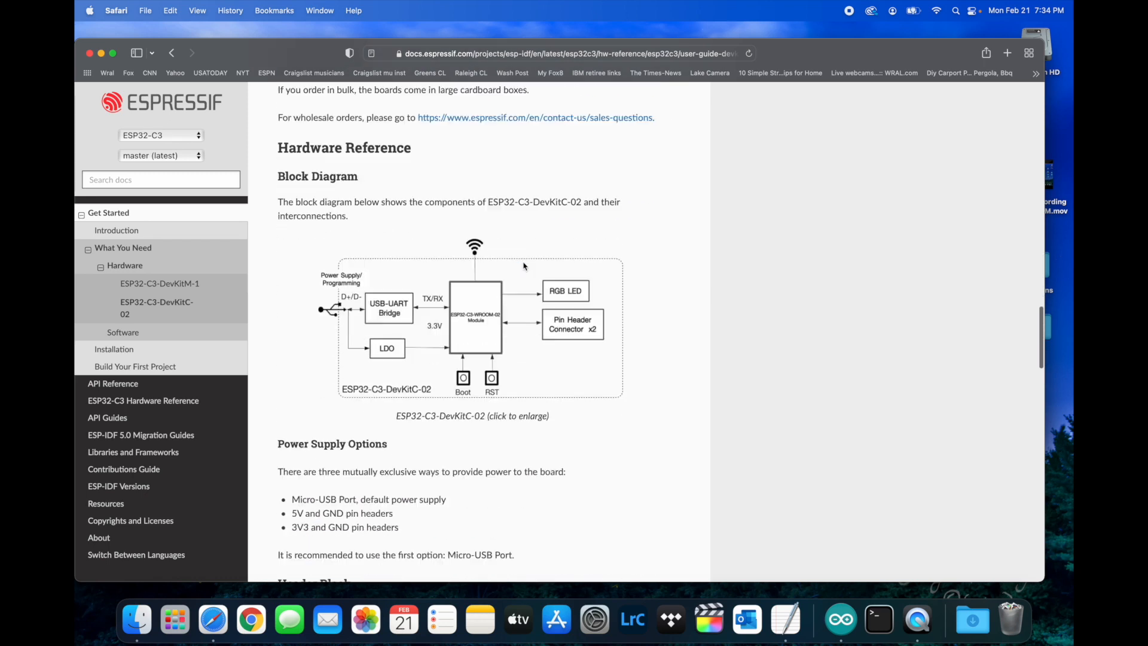
scroll("down", 3)
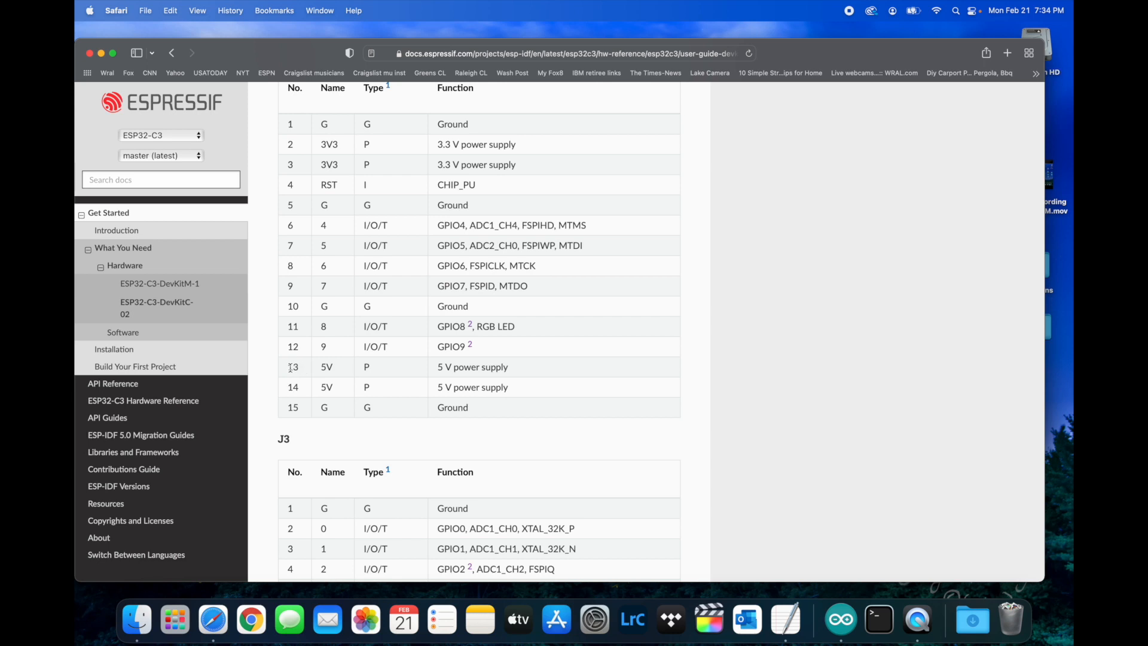
double_click(293, 367)
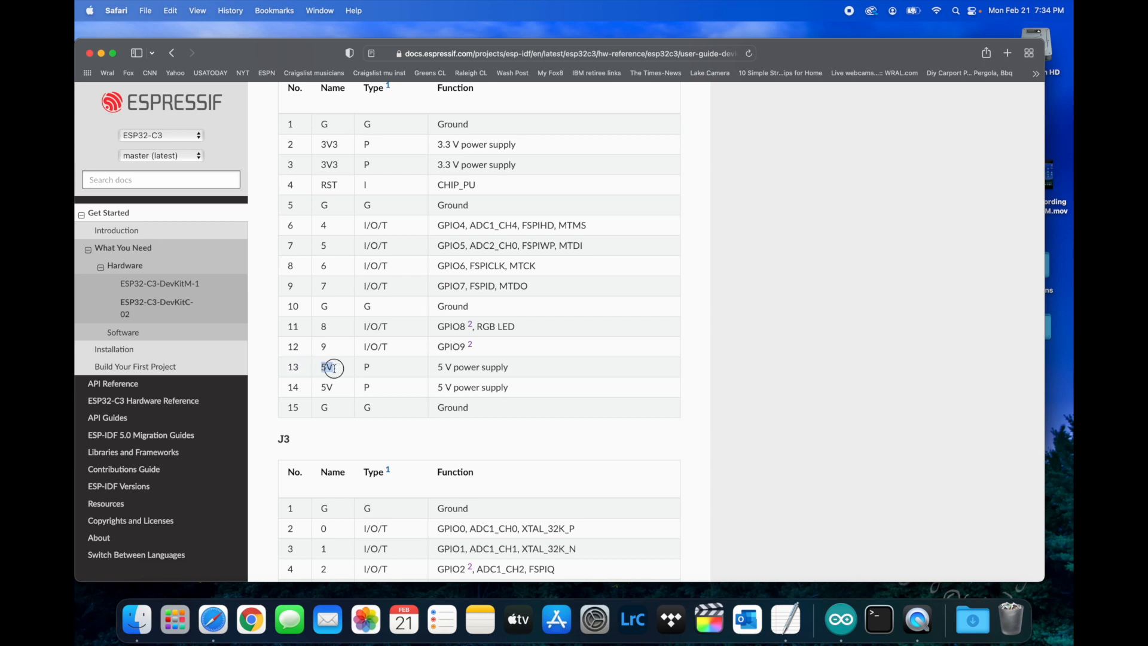
double_click(327, 367)
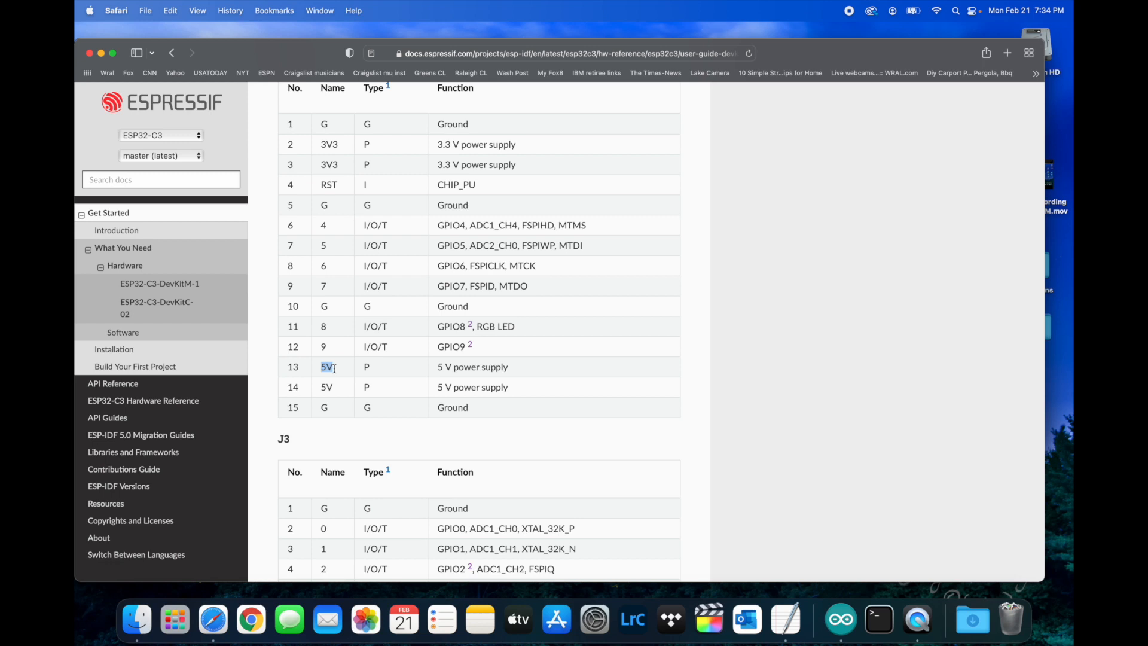
Step: Scroll to the J3 header table and highlight pin 19 and GPIO19 in row 13
scroll("down", 3)
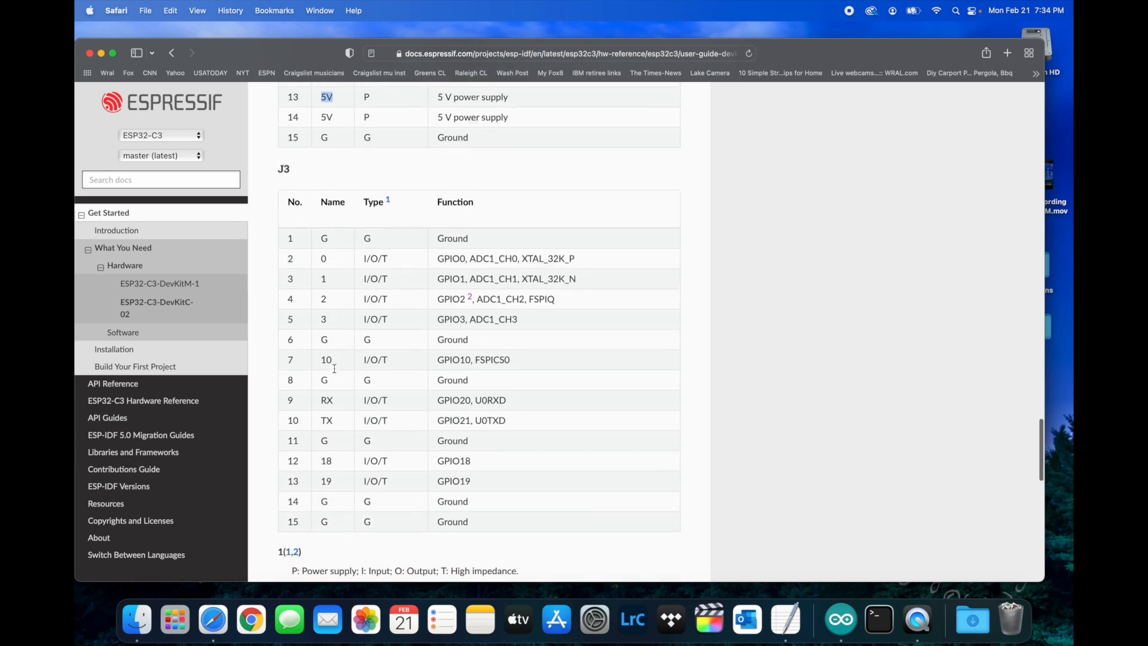
scroll("down", 3)
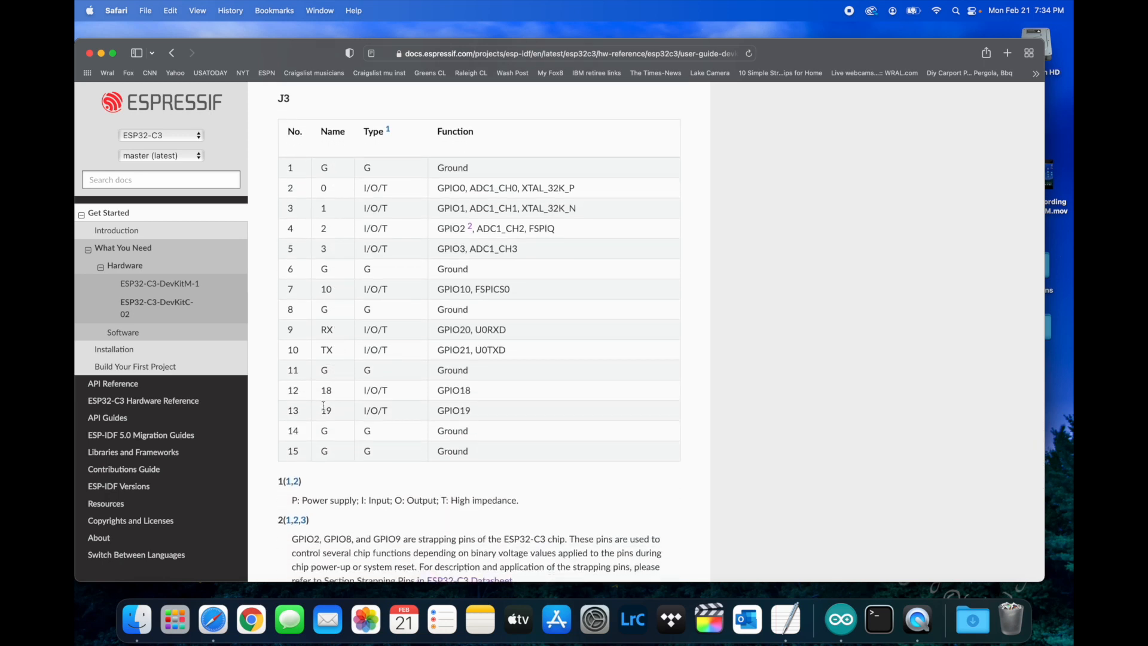
double_click(326, 410)
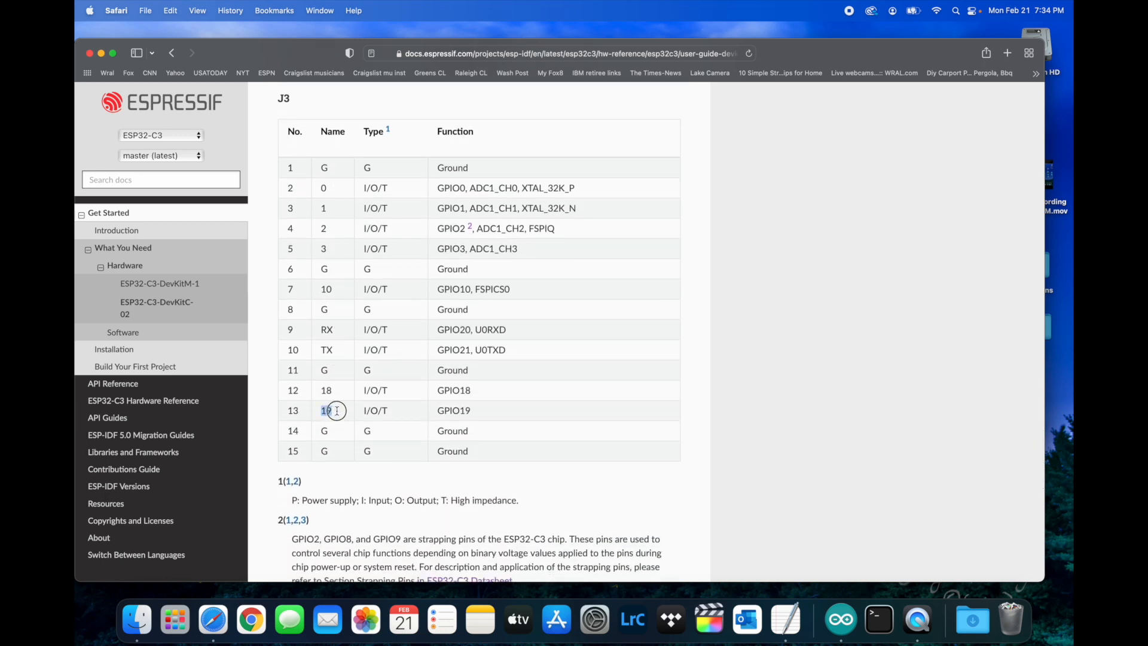
double_click(453, 410)
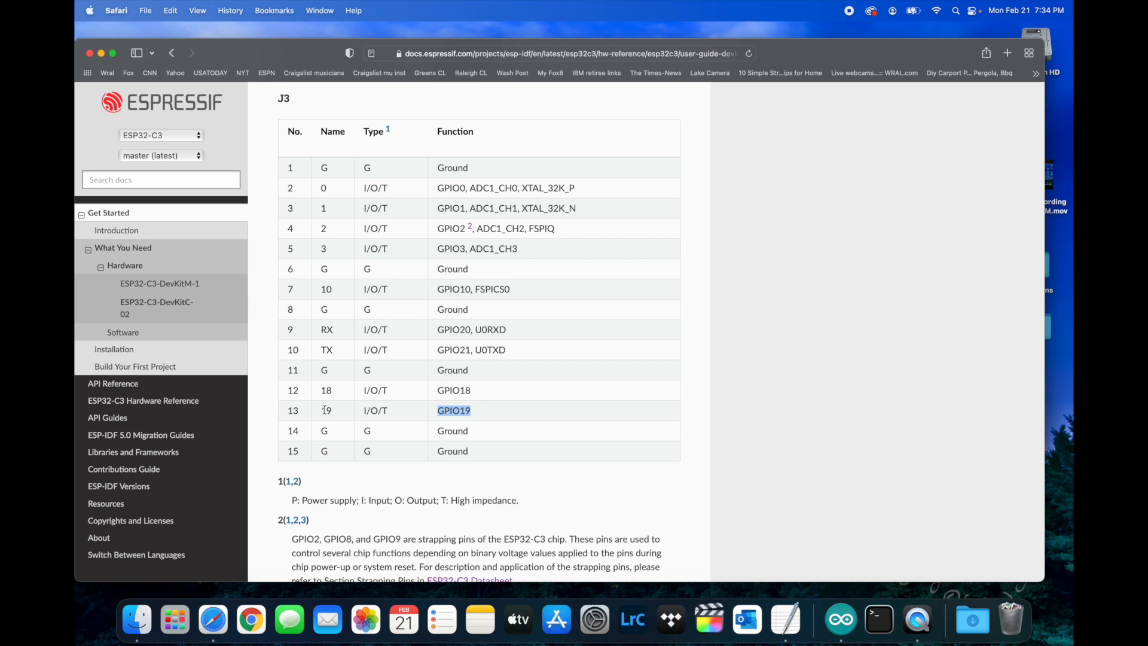
mouse_move(296, 411)
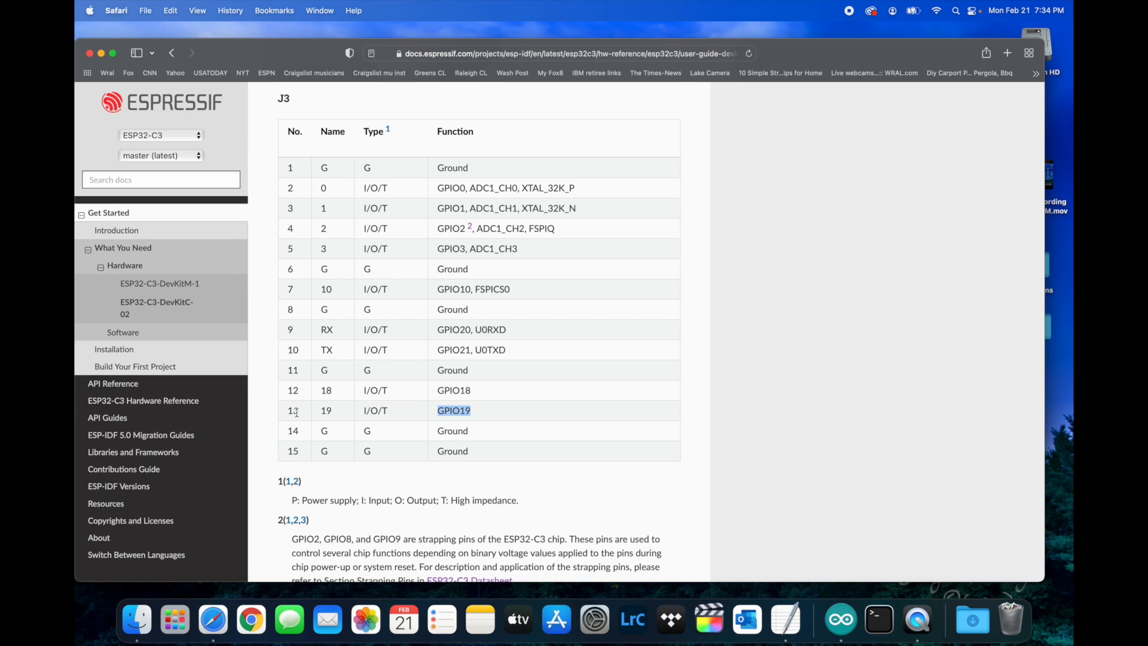